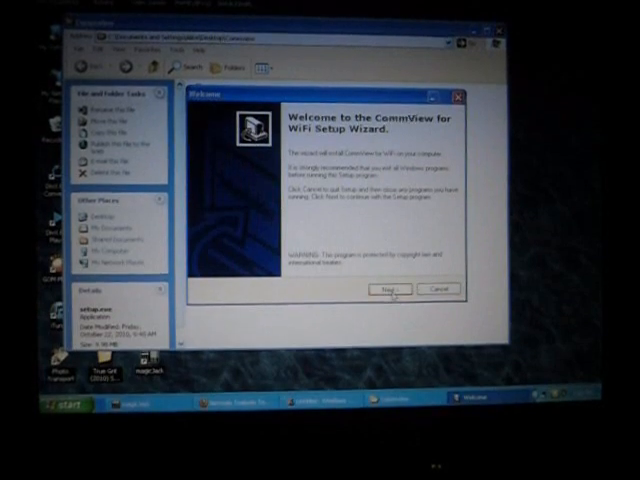
Get past the setup welcome page and accept the license agreement
click(389, 289)
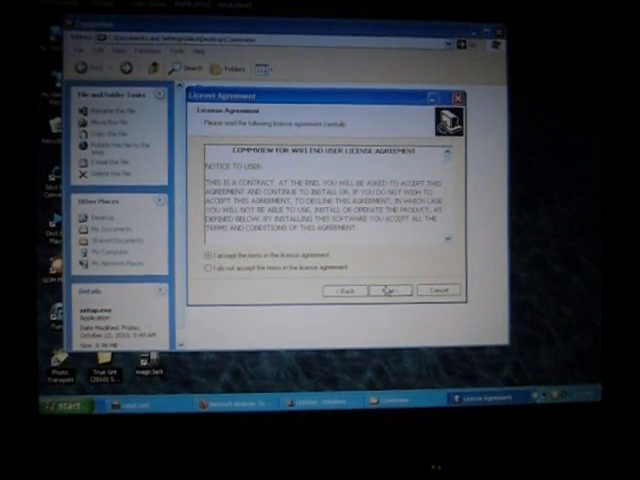
click(390, 289)
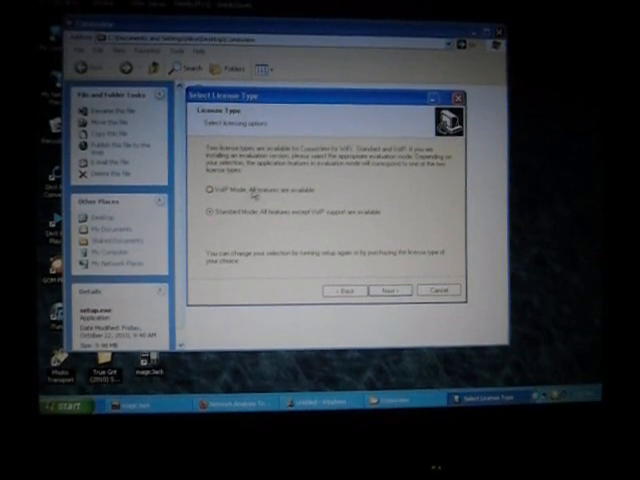
Choose Standard Mode, keep the default install folder, and start installation
click(203, 211)
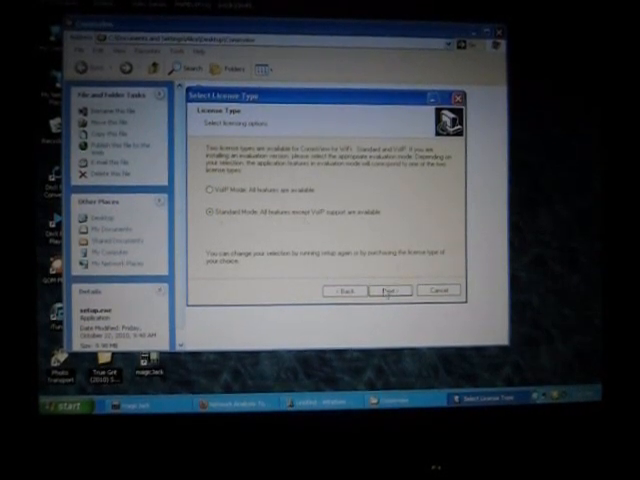
click(389, 290)
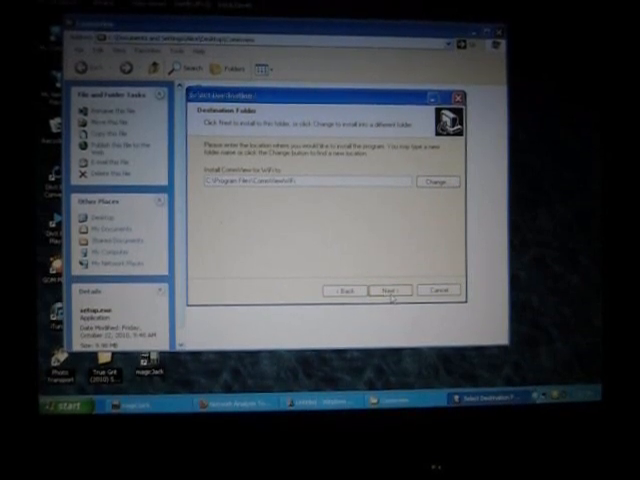
click(389, 289)
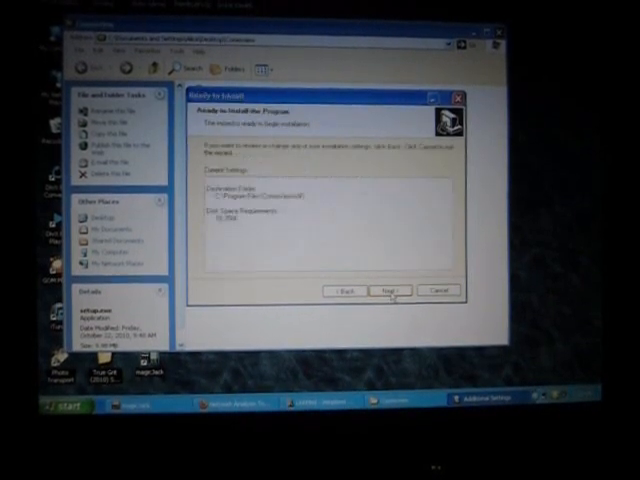
click(388, 290)
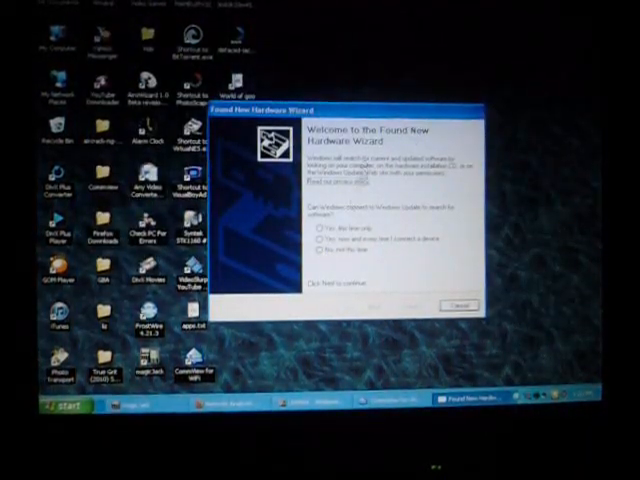
Skip the Windows Update question and choose advanced install from a specific location
click(320, 256)
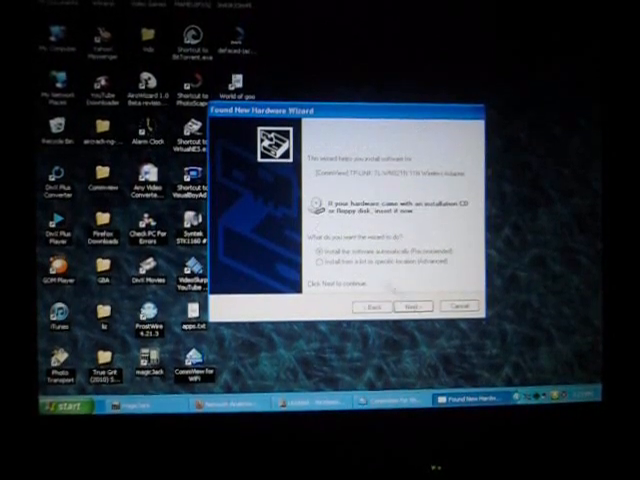
click(323, 262)
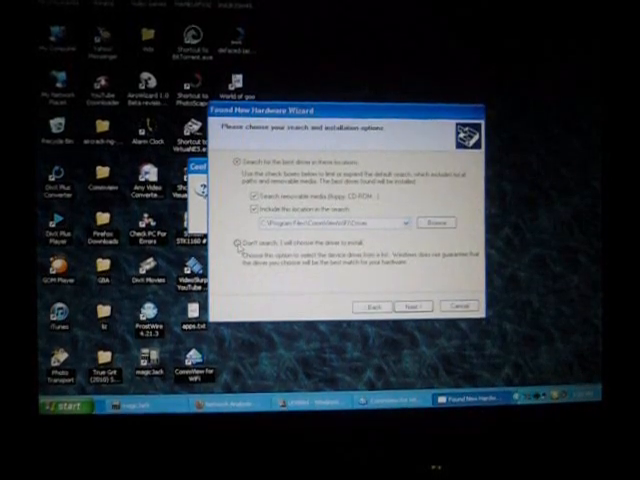
Load the driver .inf from the CommView for WiFi Driver folder via Have Disk
click(240, 242)
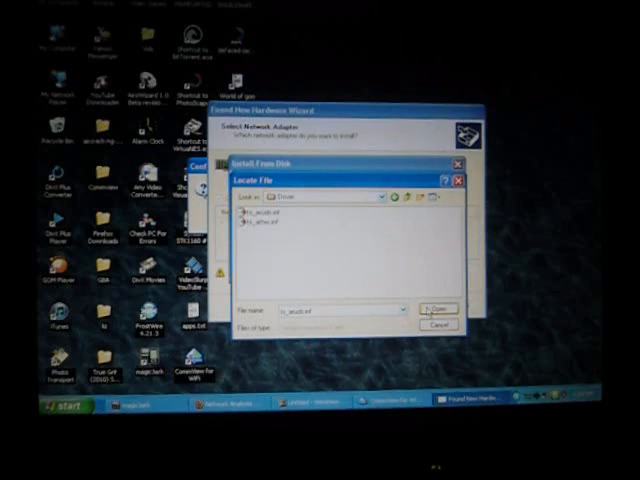
click(436, 308)
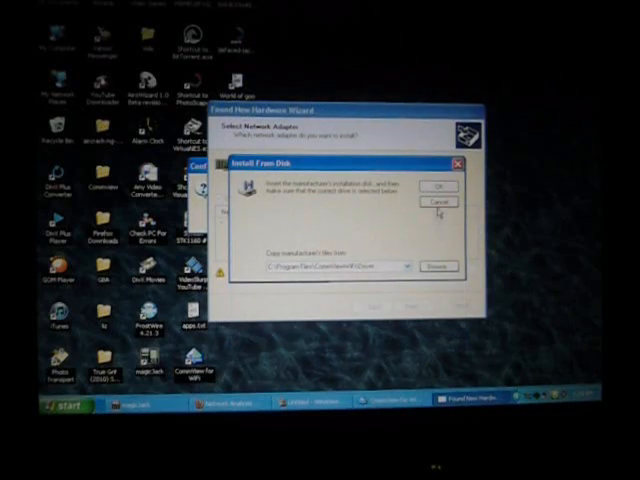
click(438, 187)
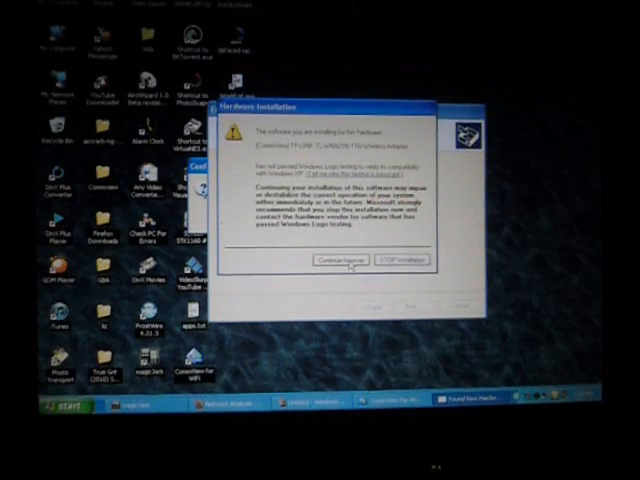
Continue past the logo-testing warning, finish the wizard, and answer the update prompt
click(327, 260)
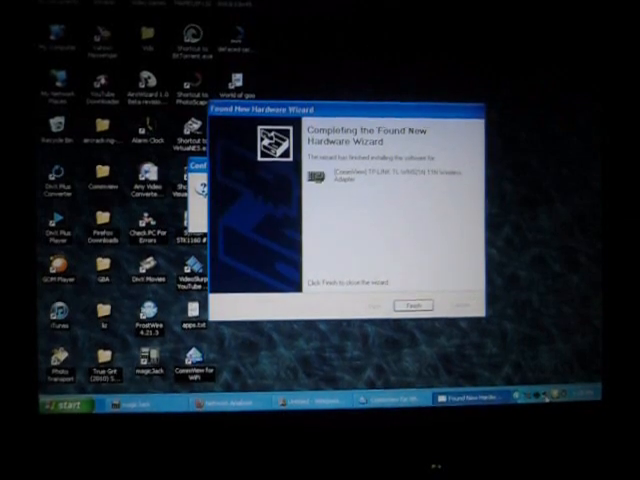
click(414, 303)
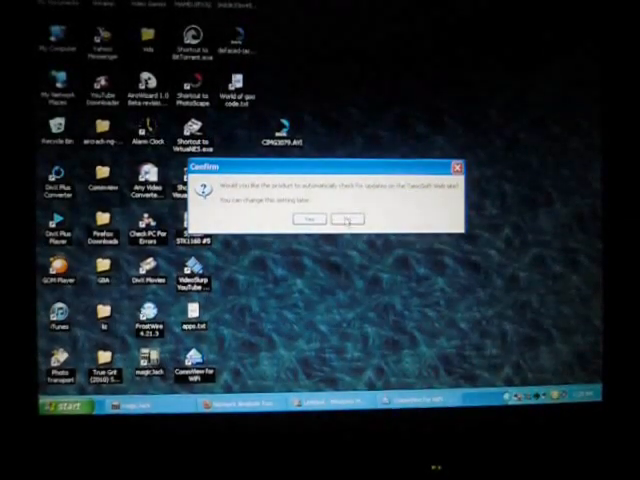
click(343, 218)
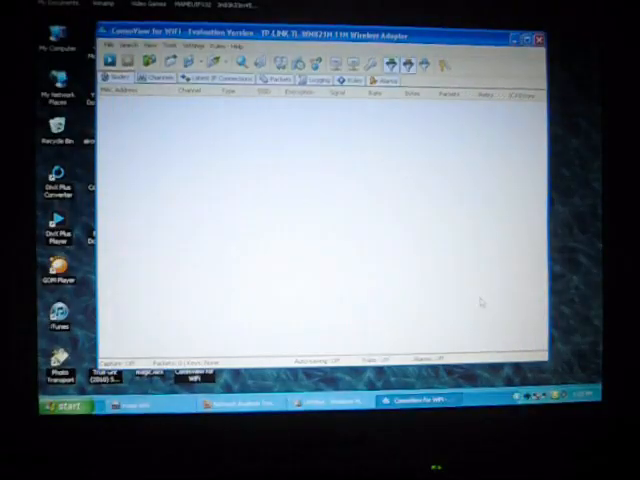